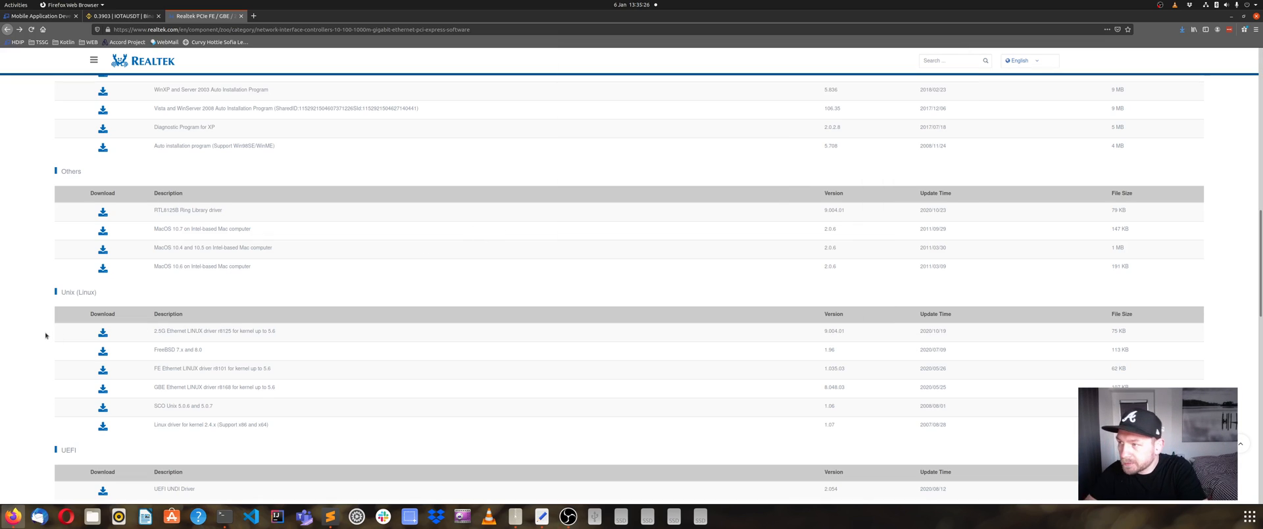
pyautogui.moveTo(439, 174)
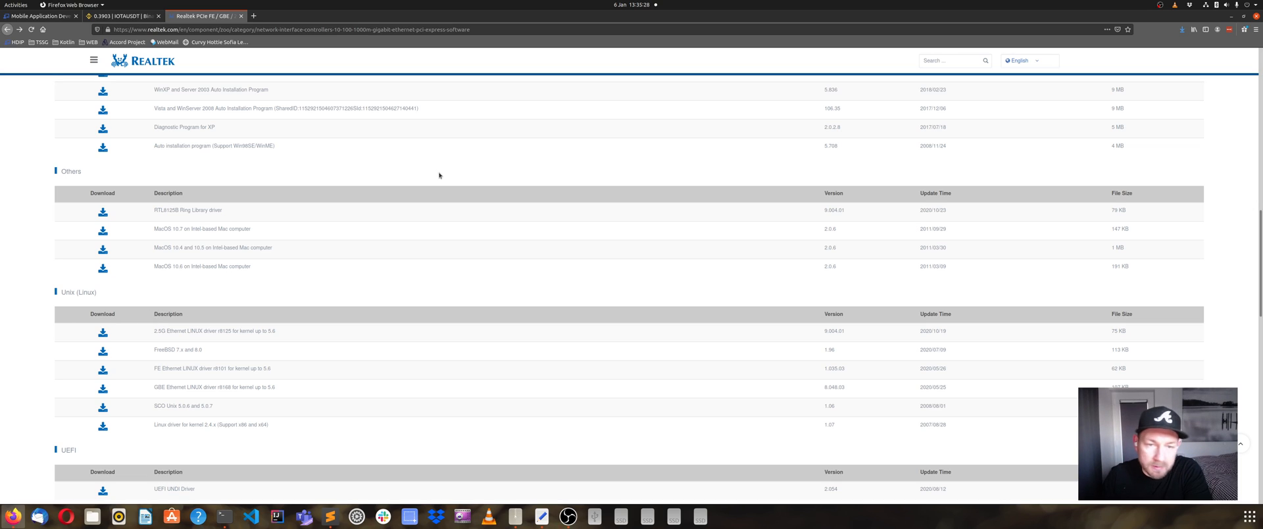
pyautogui.moveTo(1064, 38)
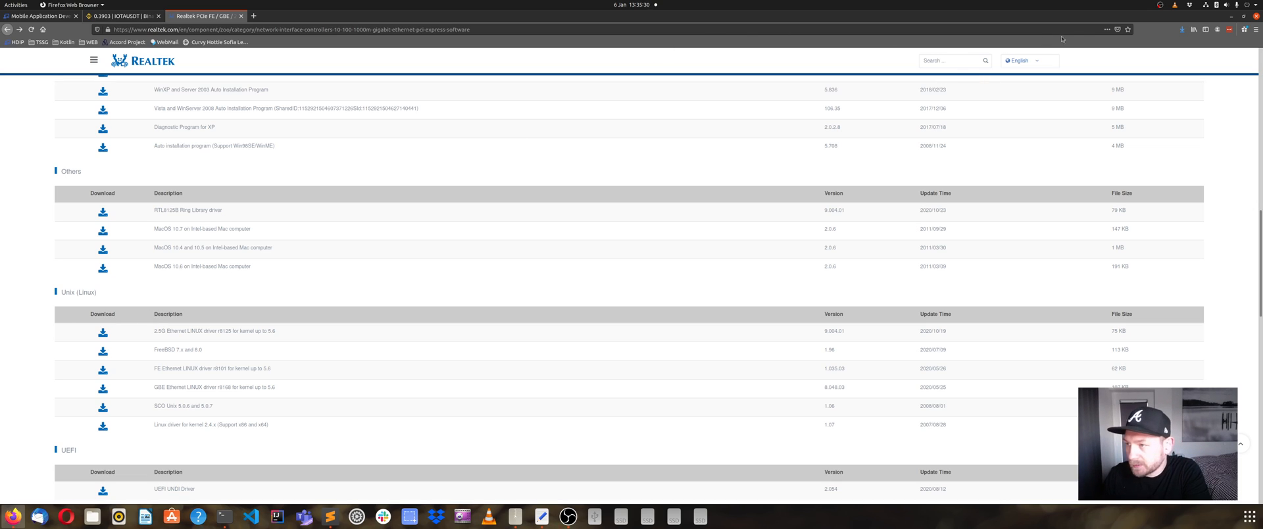
# Step: Check network status, then open the README in Downloads/r8125-9.004.01 in Text Editor
pyautogui.click(1226, 5)
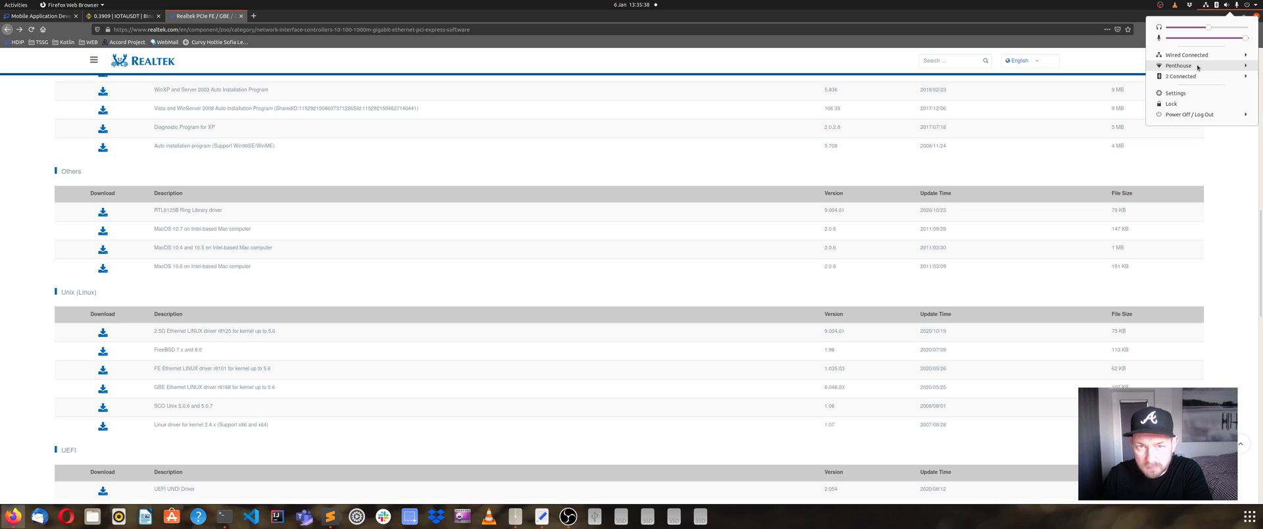
pyautogui.moveTo(587, 314)
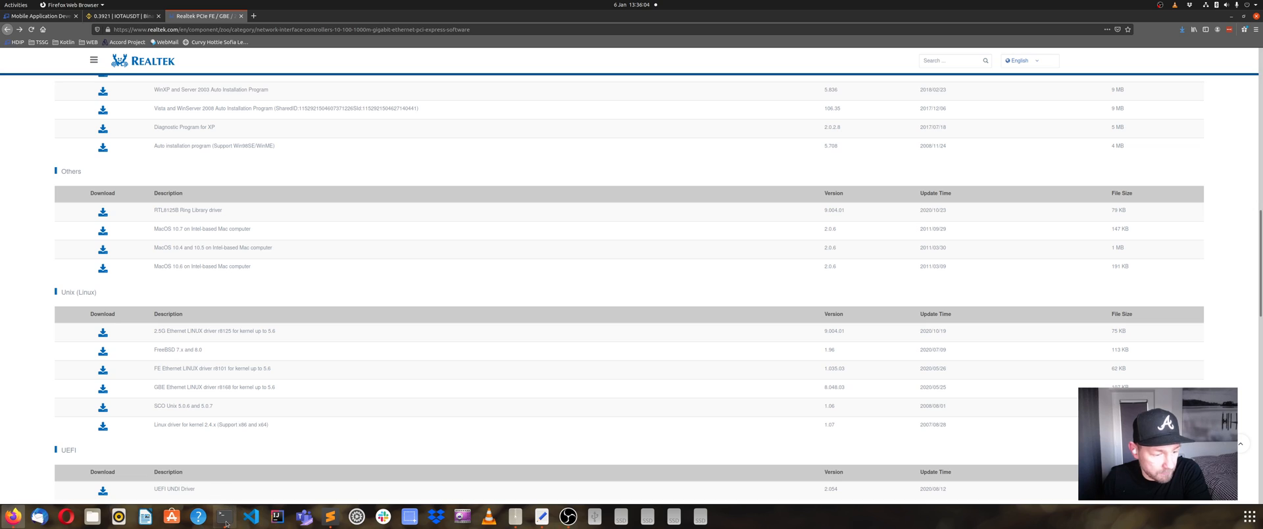
pyautogui.moveTo(224, 516)
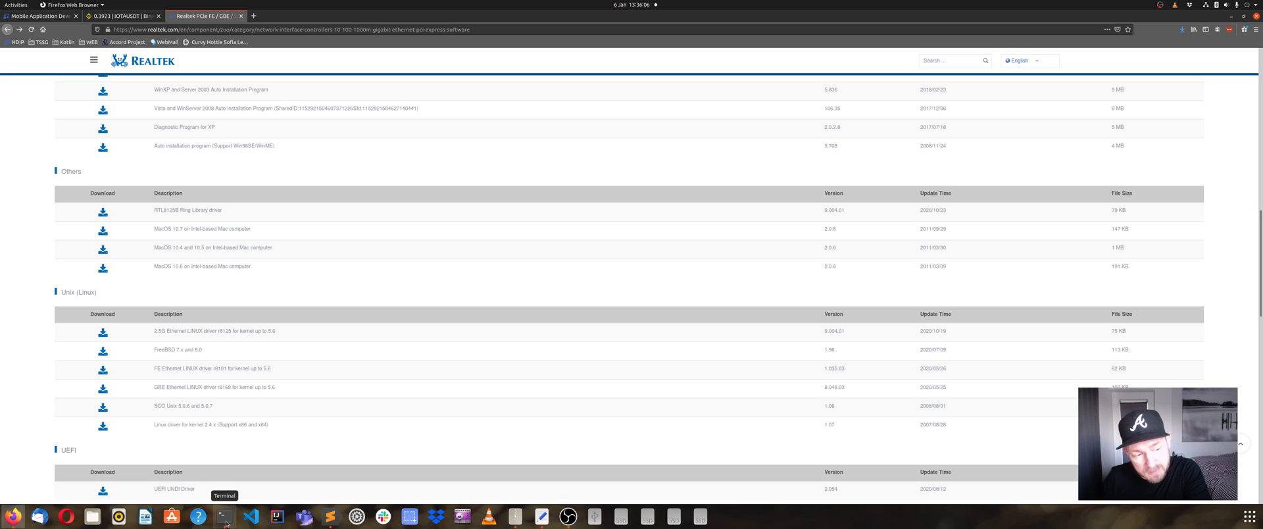
pyautogui.moveTo(145, 337)
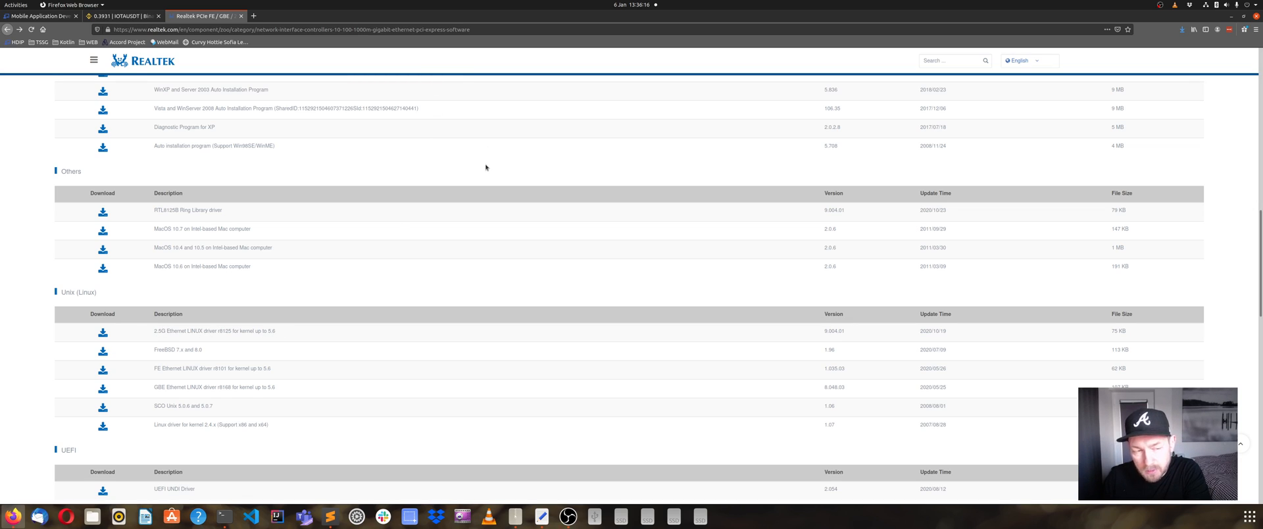
pyautogui.moveTo(93, 517)
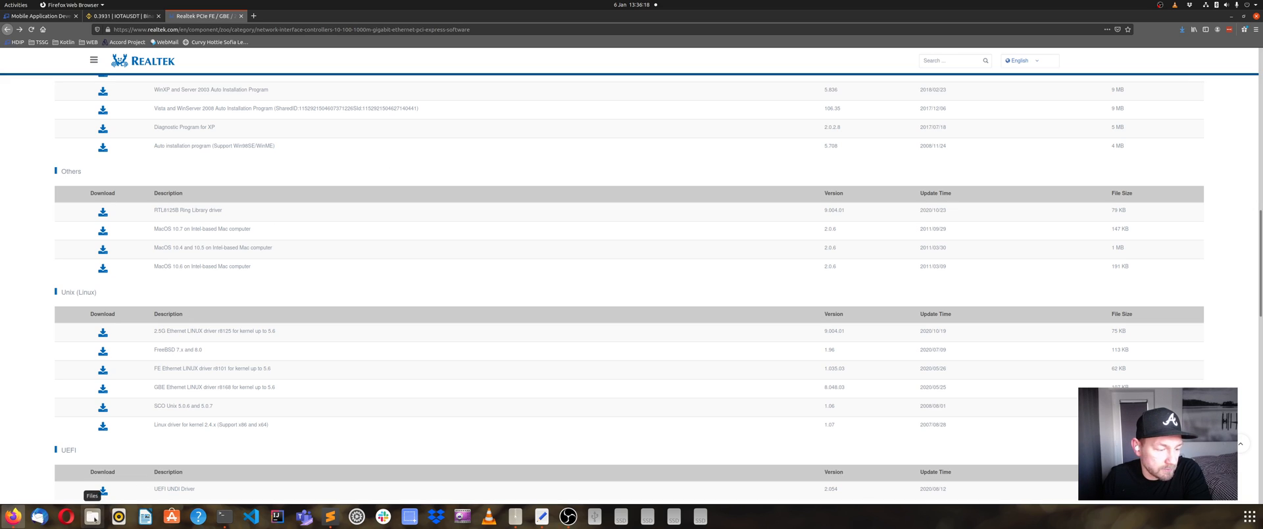
pyautogui.click(92, 516)
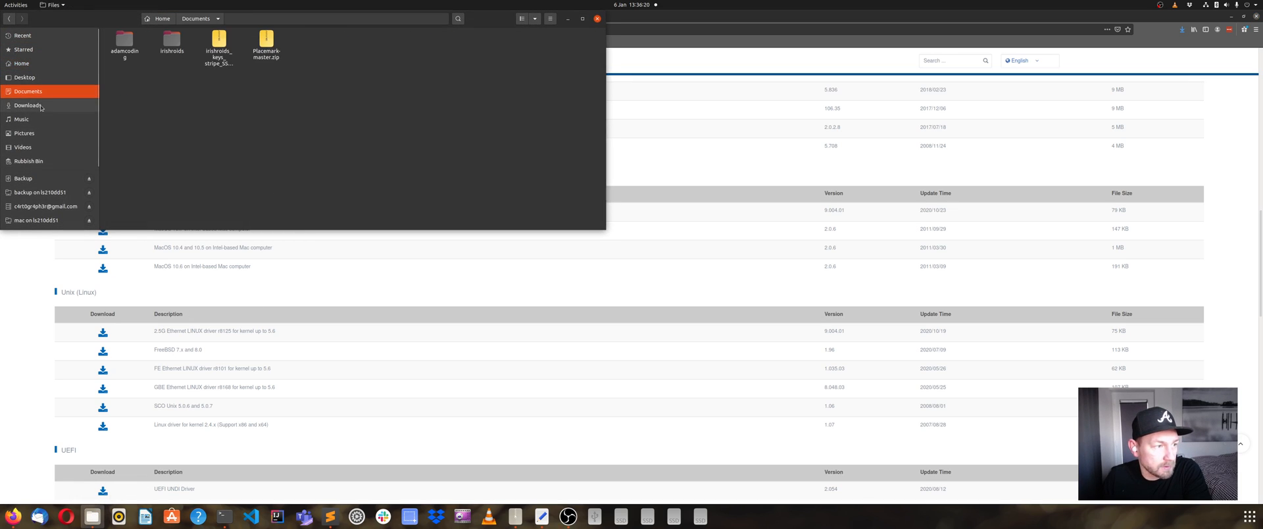
pyautogui.click(28, 105)
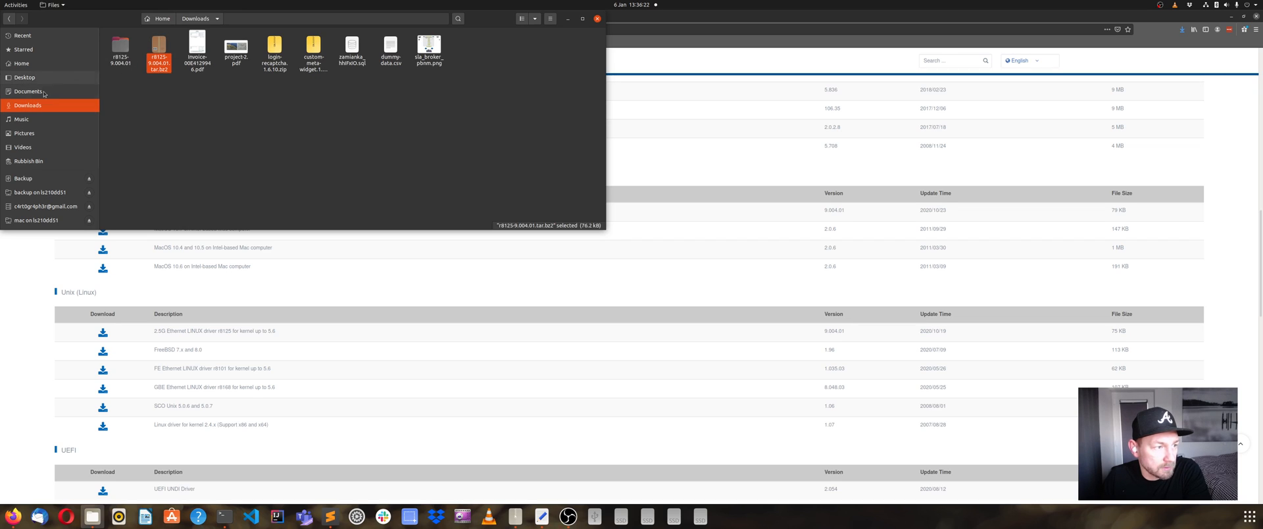
pyautogui.moveTo(197, 103)
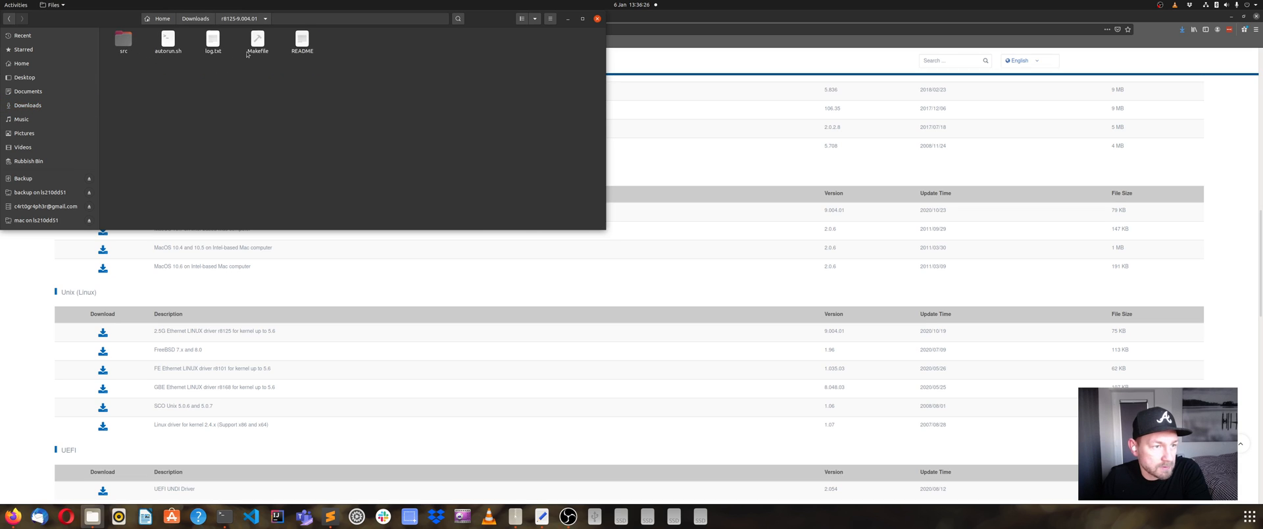
pyautogui.doubleClick(302, 38)
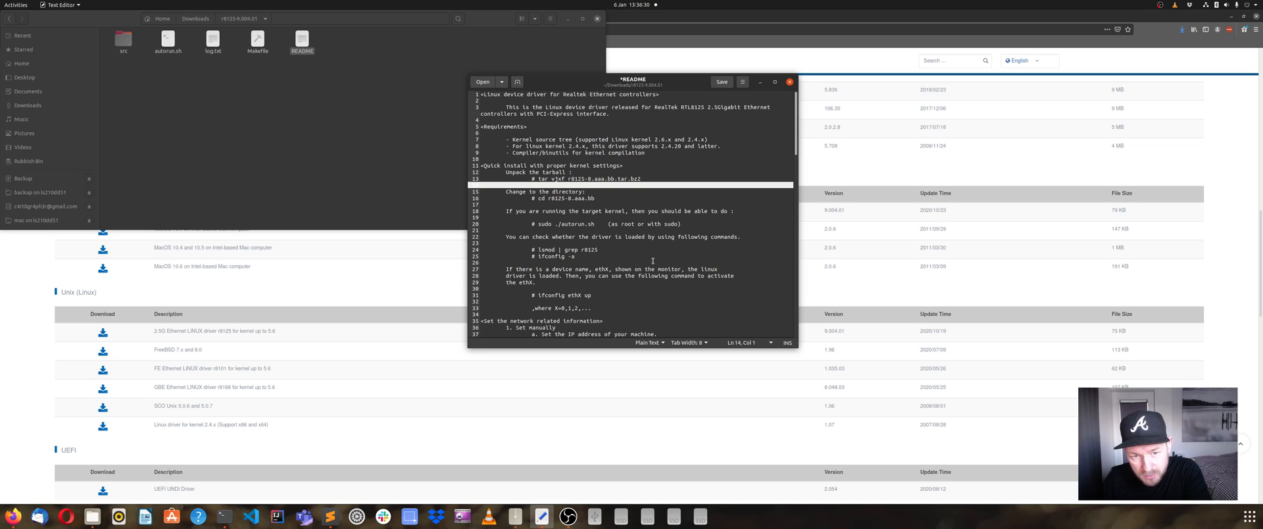
pyautogui.moveTo(223, 515)
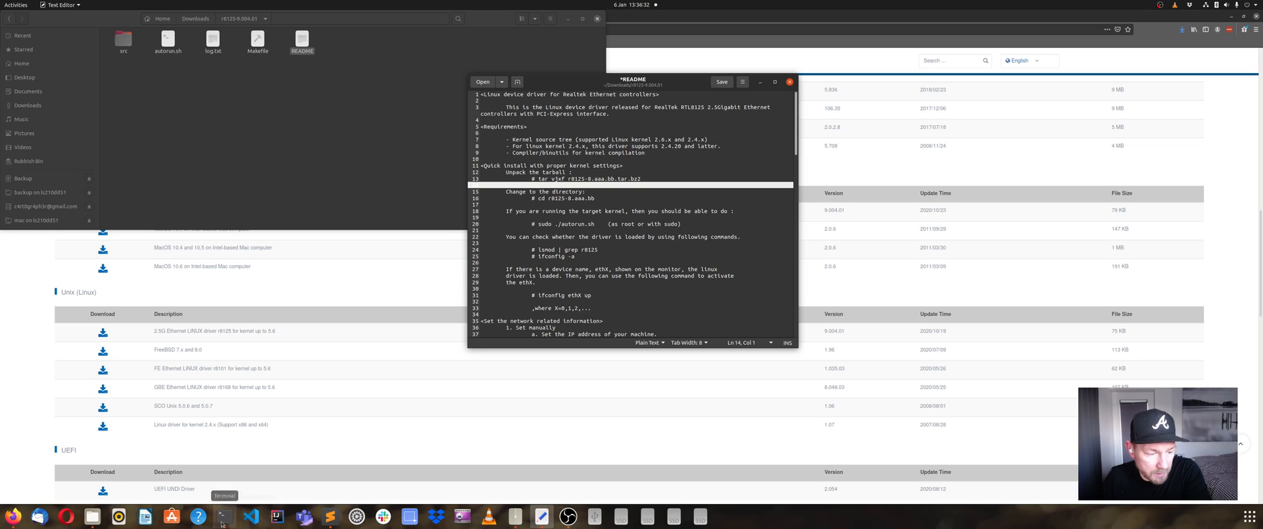
# Step: Extract the r8125-9.004.01 tar.bz2 archive in Downloads with tar vjxf
pyautogui.click(224, 516)
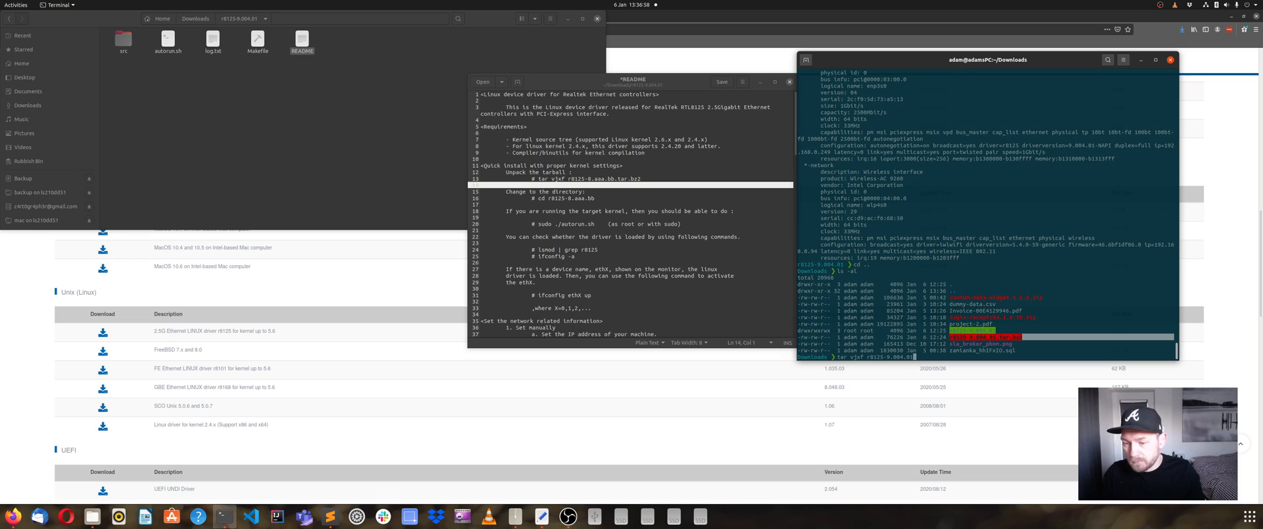
pyautogui.press('Return')
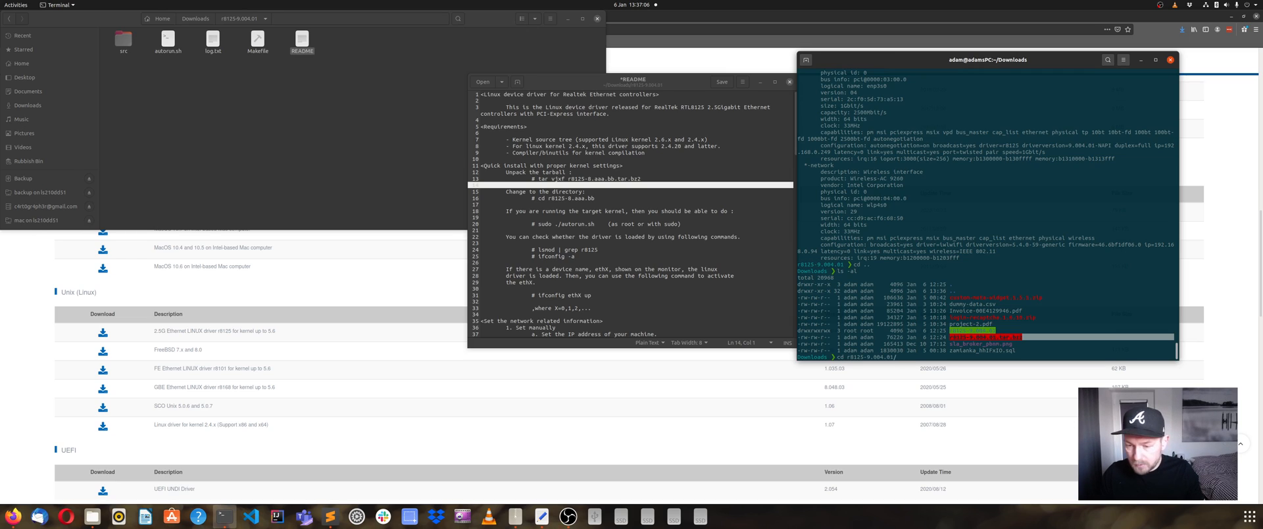
# Step: Run sudo ./autorun.sh in r8125-9.004.01 and confirm the wired connection is up
pyautogui.press('Return')
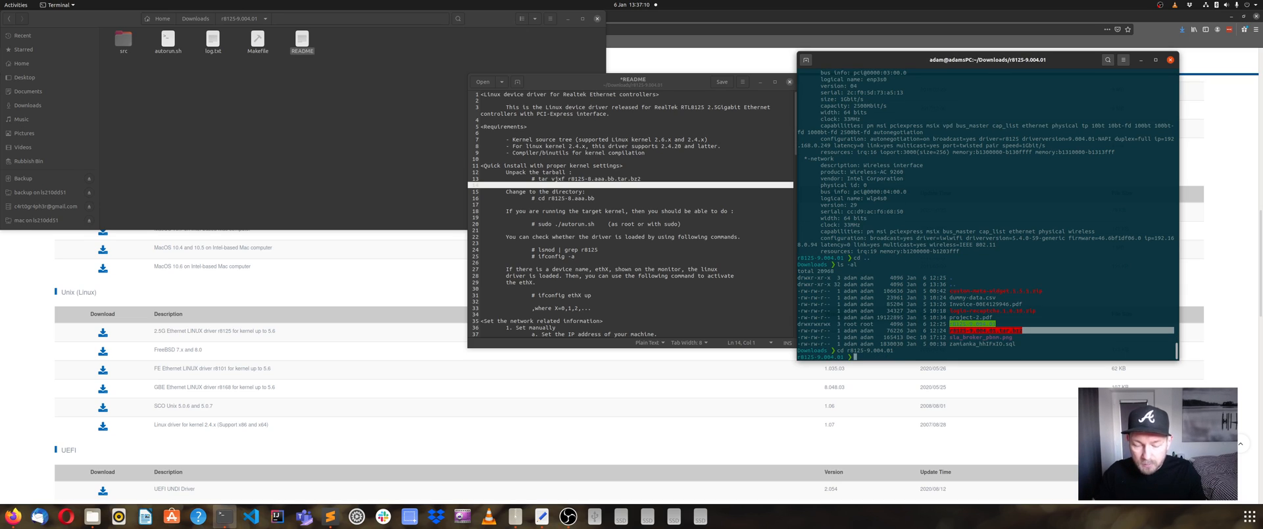
pyautogui.write('sudo ./autorun.sh')
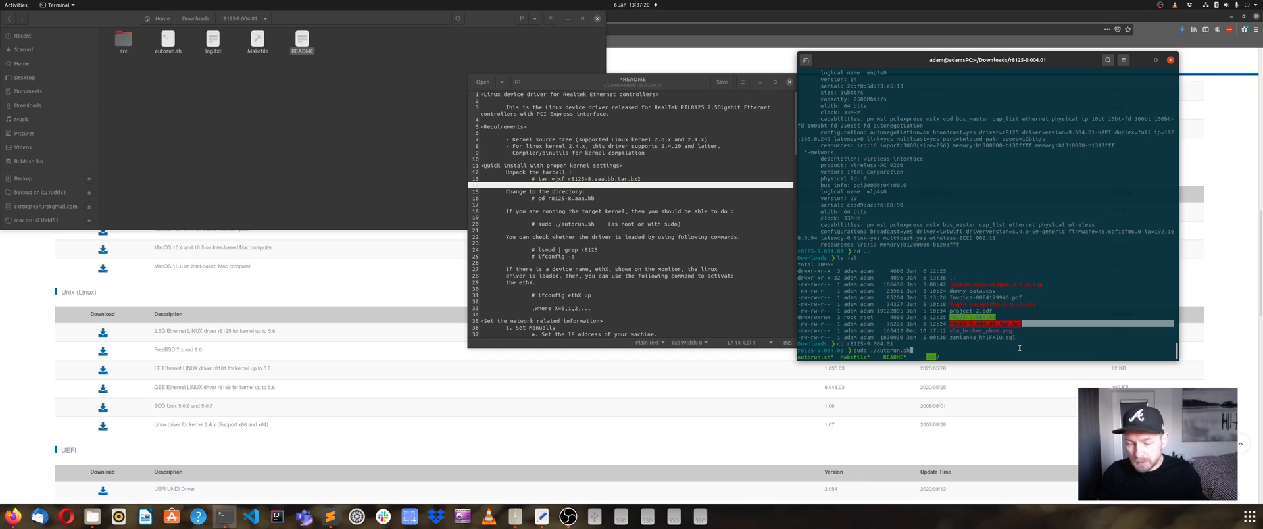
pyautogui.press('Return')
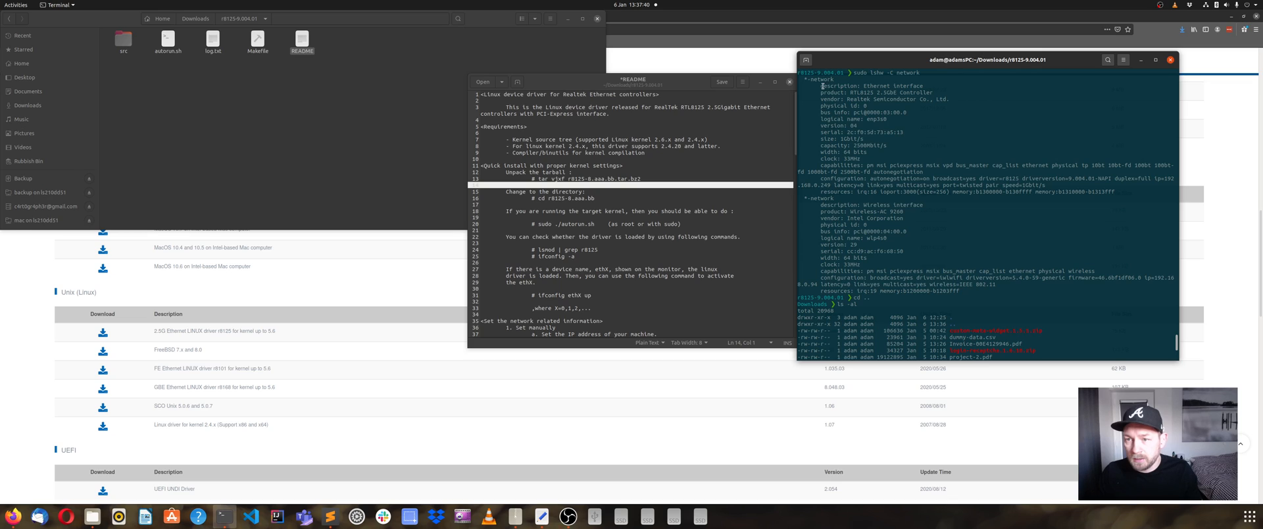
pyautogui.moveTo(985, 222)
pyautogui.write('sudo ./autorun.sh')
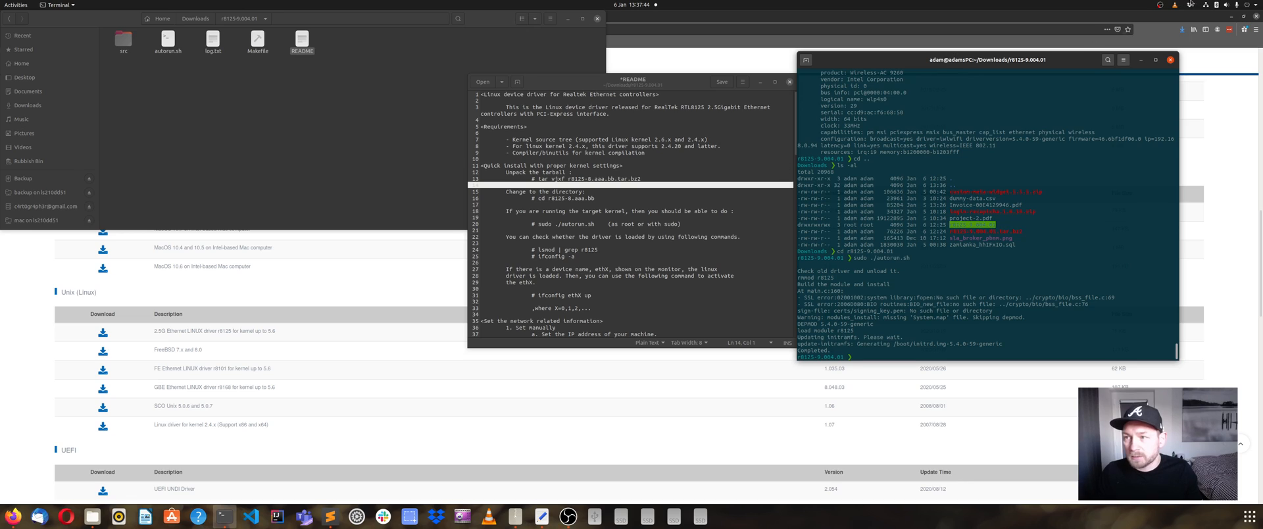
pyautogui.click(1233, 5)
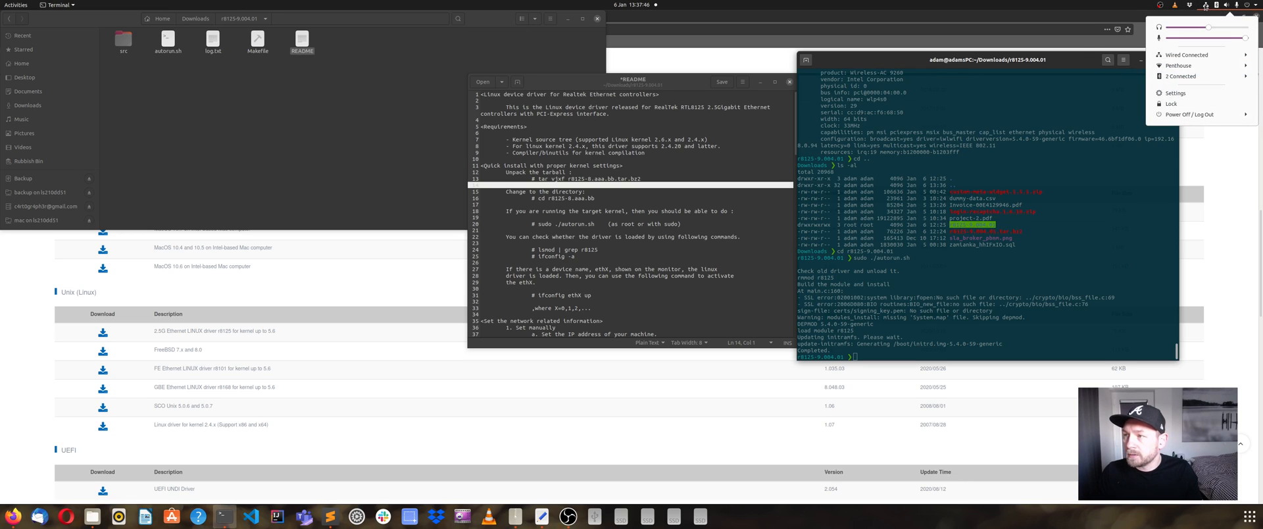